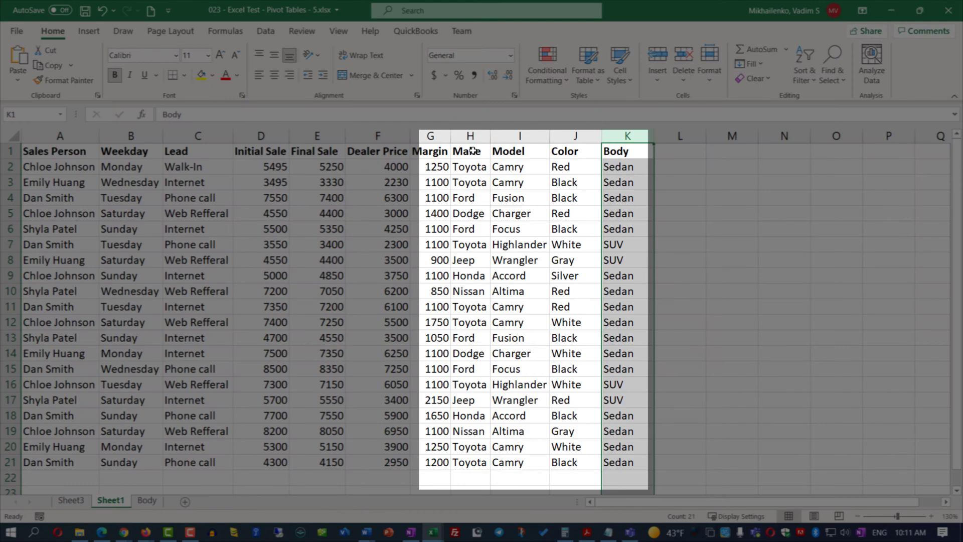
Review the Make and Lead data columns, then go to Sheet3's empty PivotTable.
{"action": "left_click", "coordinate": [469, 150]}
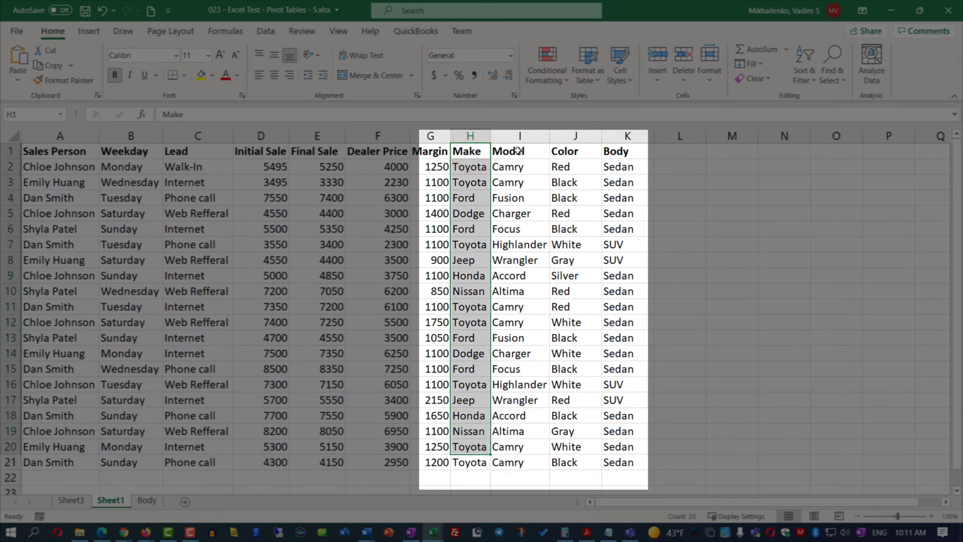
{"action": "left_click", "coordinate": [626, 151]}
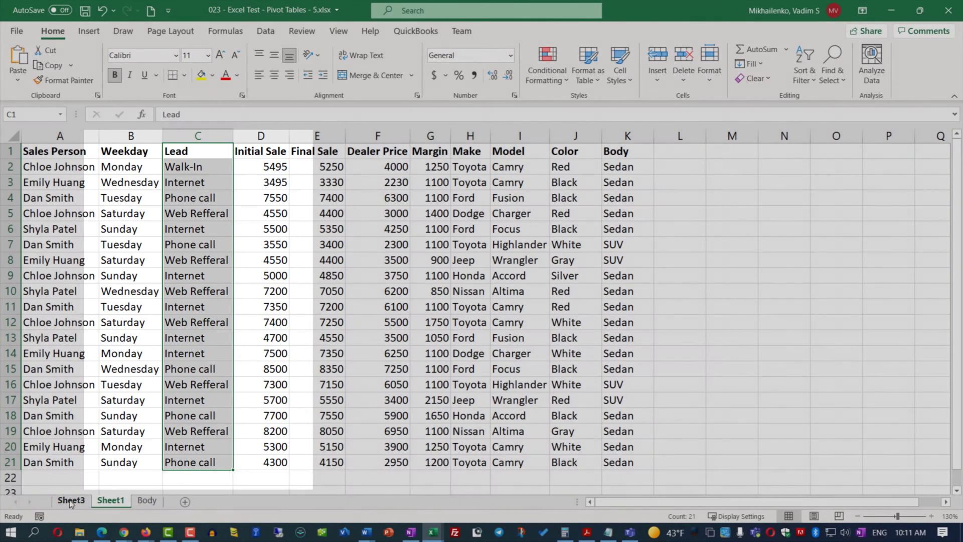
{"action": "left_click", "coordinate": [70, 500]}
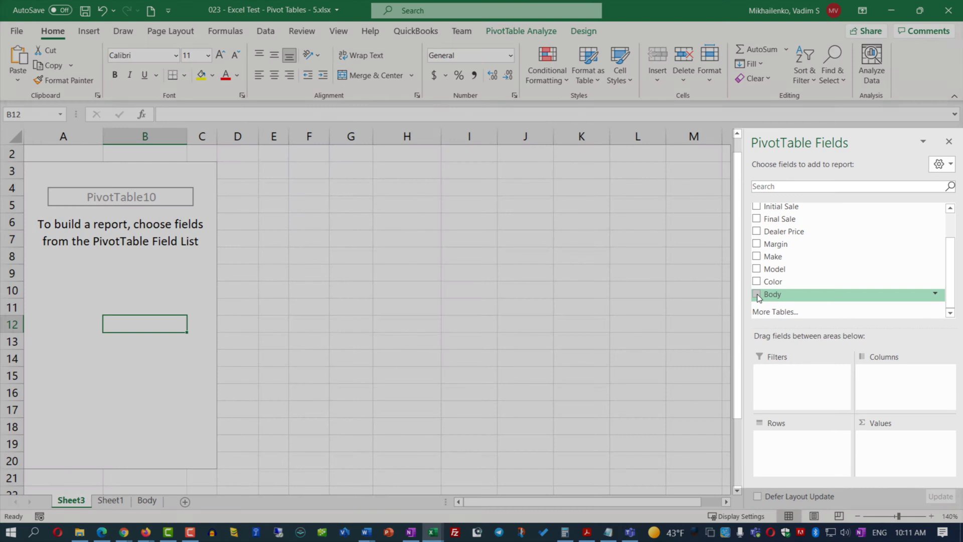
Nest Body, Make and Model as PivotTable rows with Count of Body as values.
{"action": "left_click", "coordinate": [756, 294]}
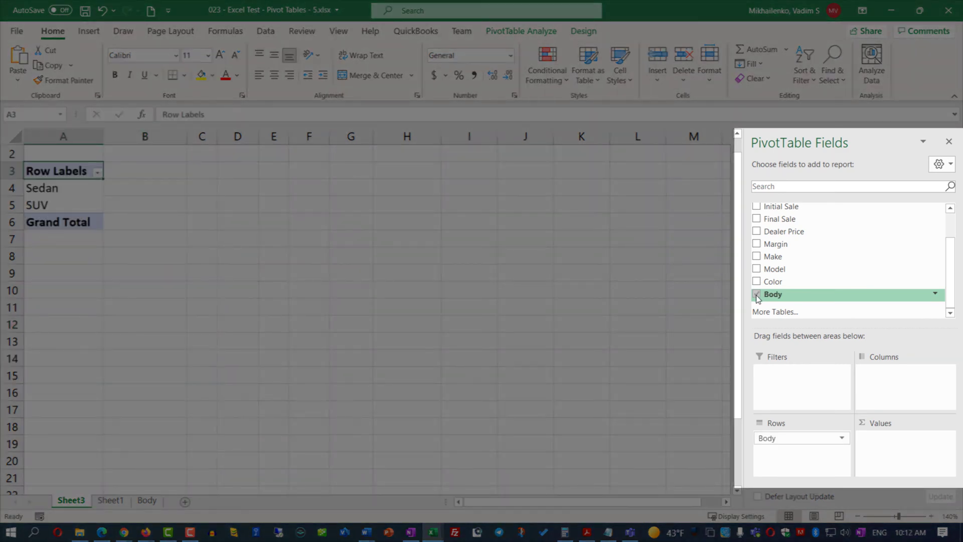
{"action": "left_click", "coordinate": [756, 257]}
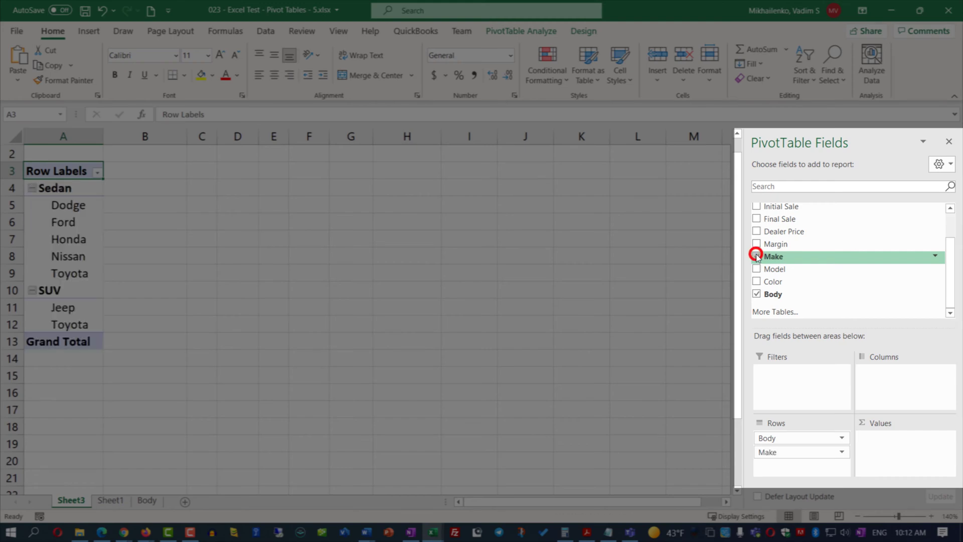
{"action": "left_click", "coordinate": [756, 256]}
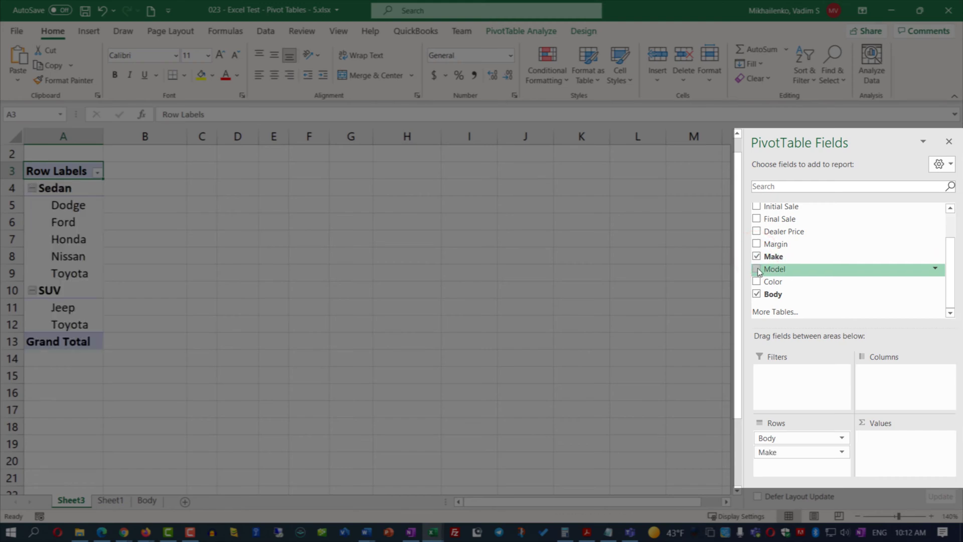
{"action": "left_click", "coordinate": [756, 269]}
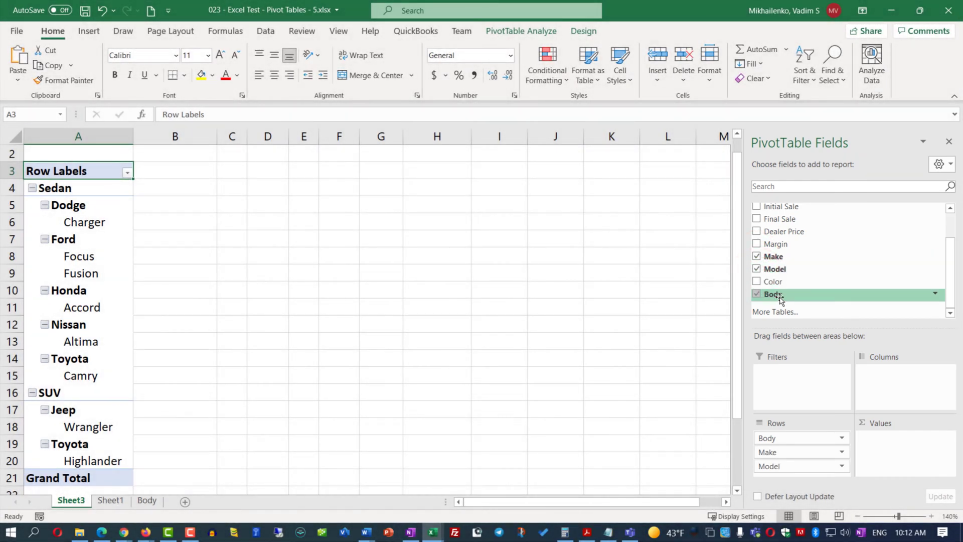
{"action": "left_click_drag", "start_coordinate": [773, 293], "coordinate": [877, 421]}
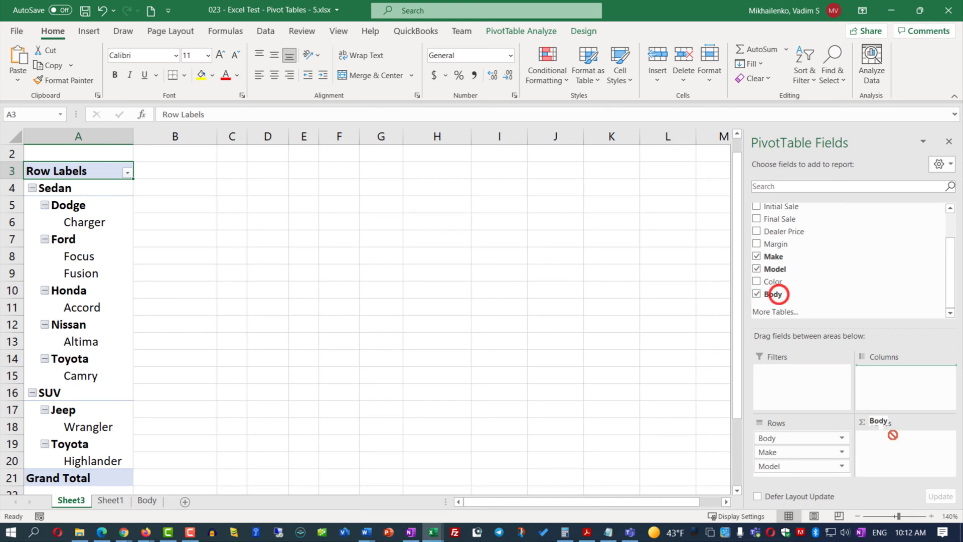
{"action": "left_click_drag", "start_coordinate": [773, 293], "coordinate": [890, 438]}
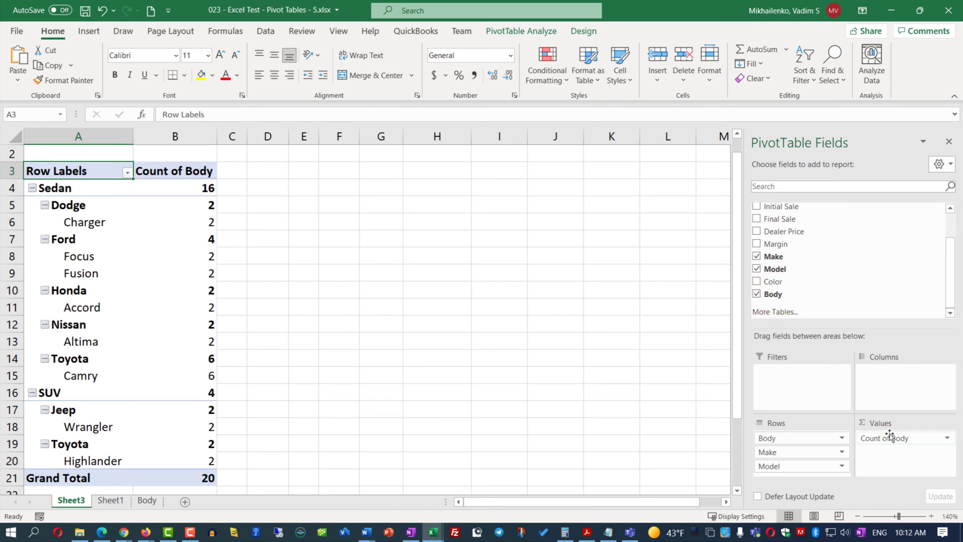
Insert a stacked column PivotChart from the vehicle-count PivotTable.
{"action": "left_click", "coordinate": [175, 239]}
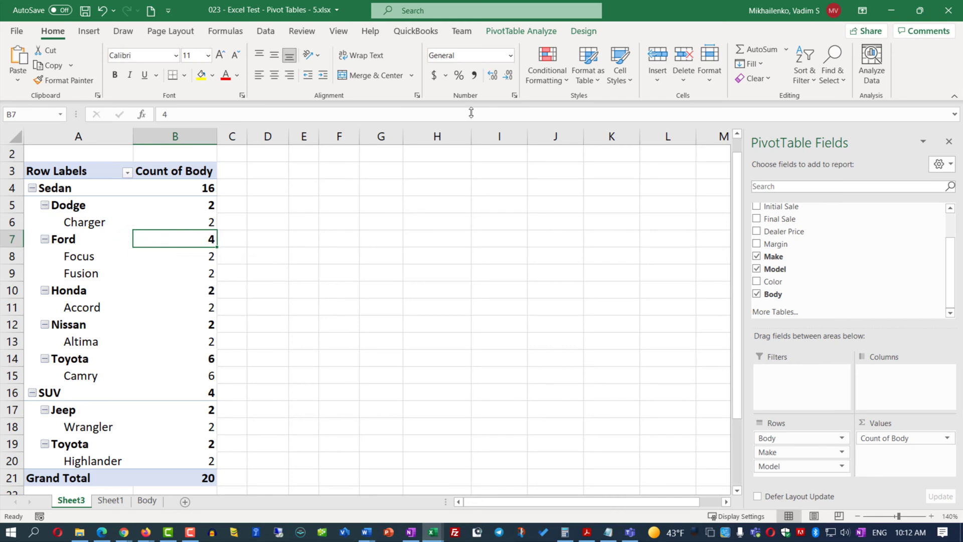
{"action": "left_click", "coordinate": [522, 32]}
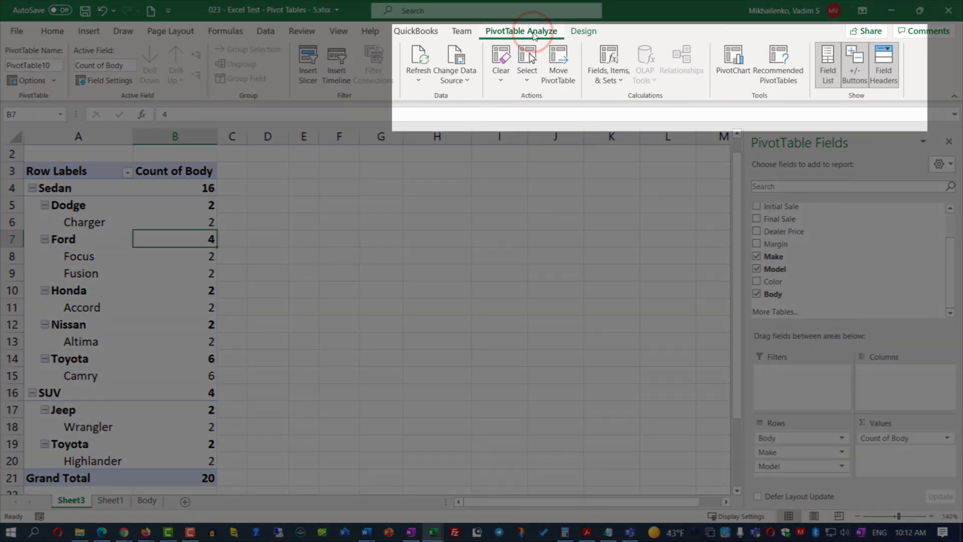
{"action": "left_click", "coordinate": [732, 65]}
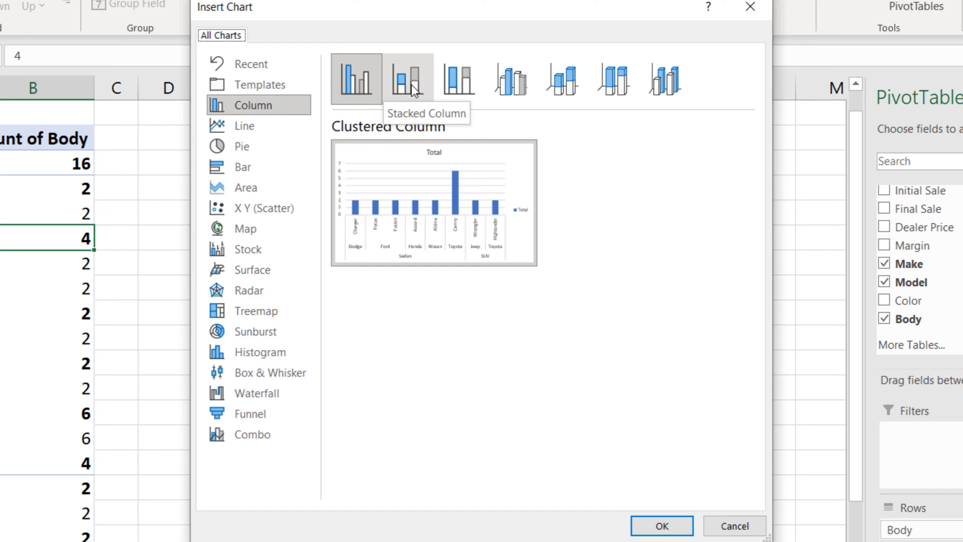
{"action": "left_click", "coordinate": [407, 79]}
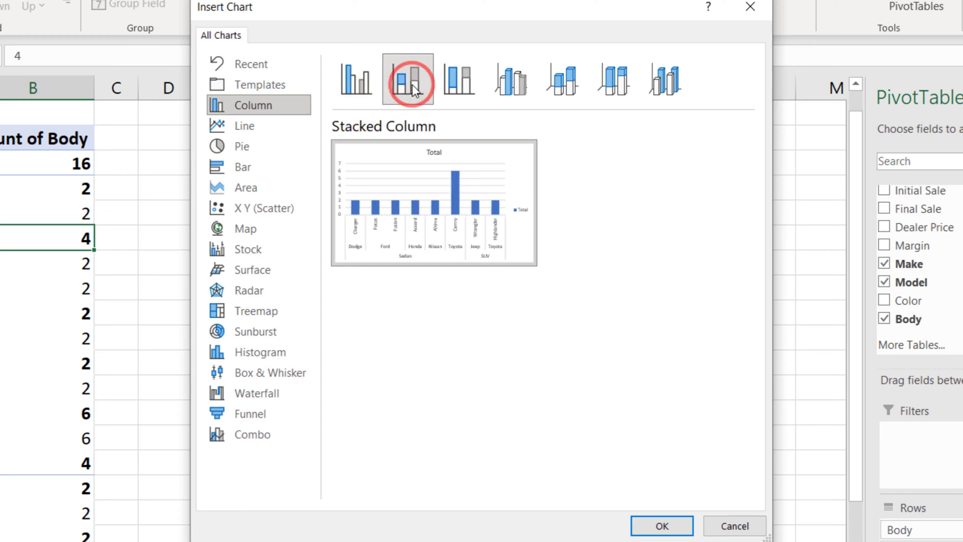
{"action": "left_click", "coordinate": [662, 526]}
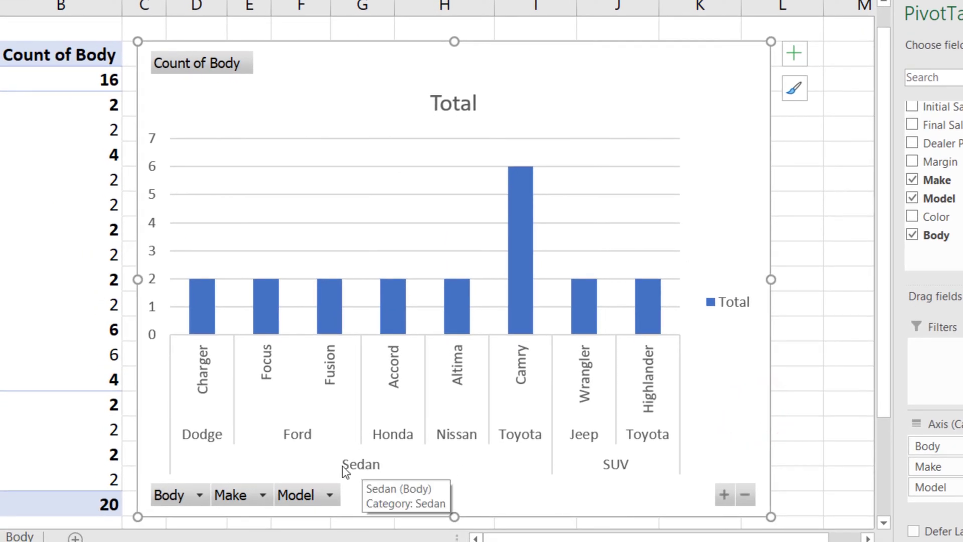
{"action": "mouse_move", "coordinate": [205, 465]}
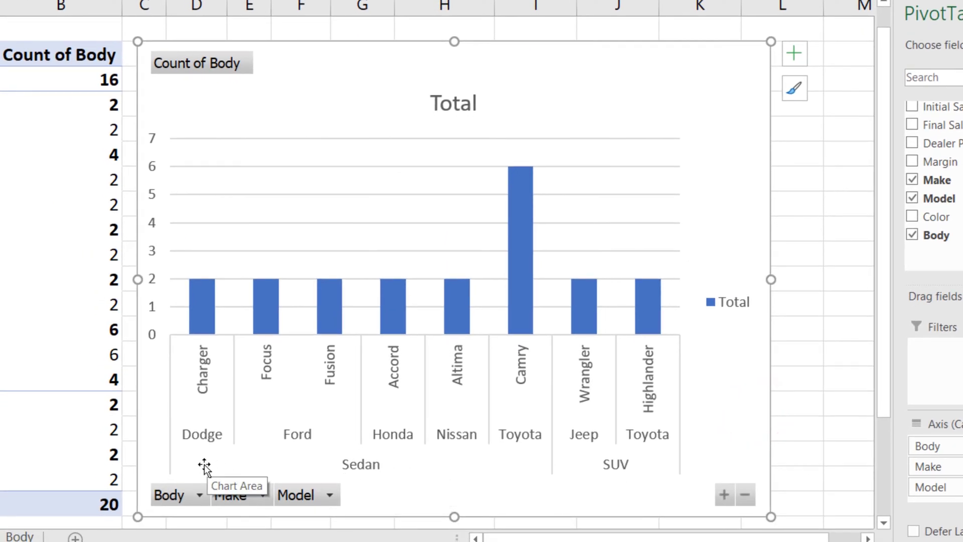
{"action": "mouse_move", "coordinate": [361, 476]}
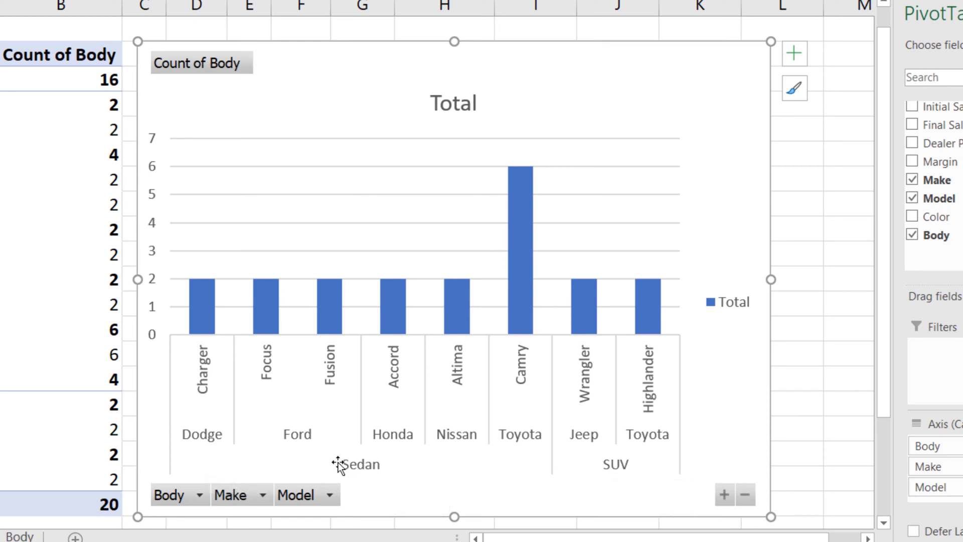
{"action": "mouse_move", "coordinate": [208, 445]}
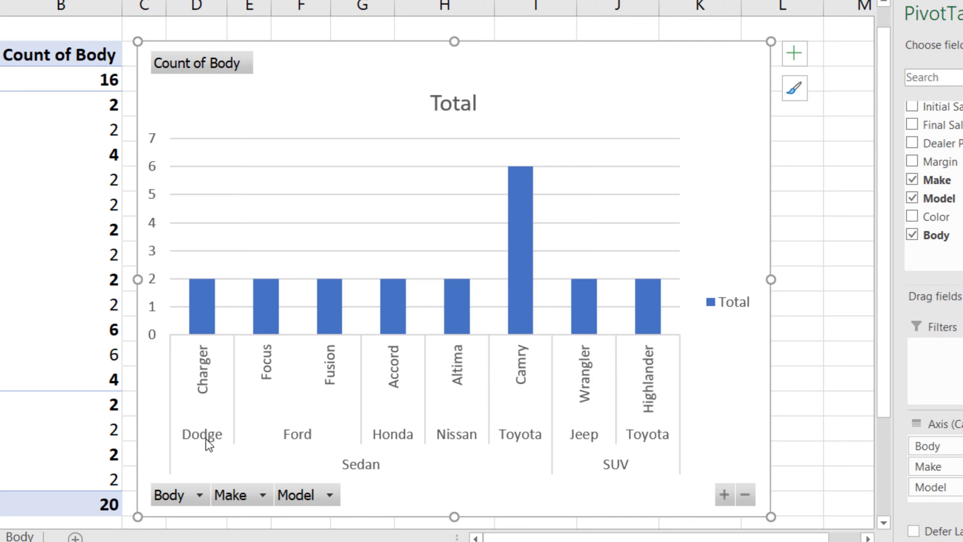
{"action": "mouse_move", "coordinate": [399, 444]}
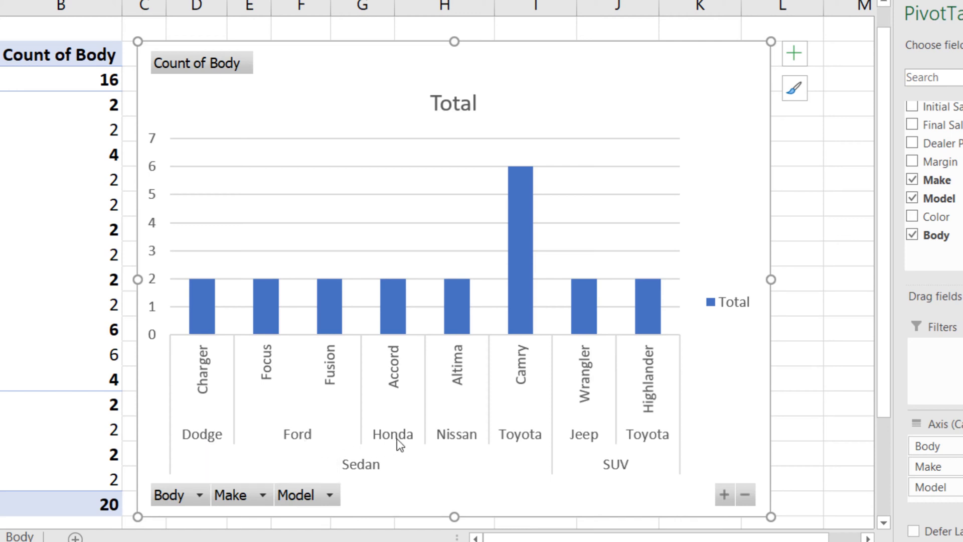
{"action": "mouse_move", "coordinate": [582, 442]}
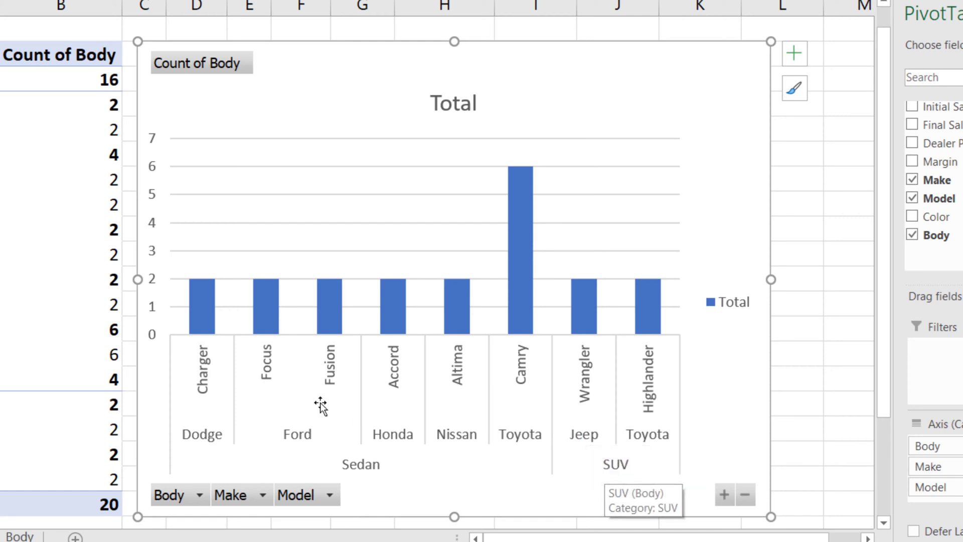
{"action": "mouse_move", "coordinate": [209, 390]}
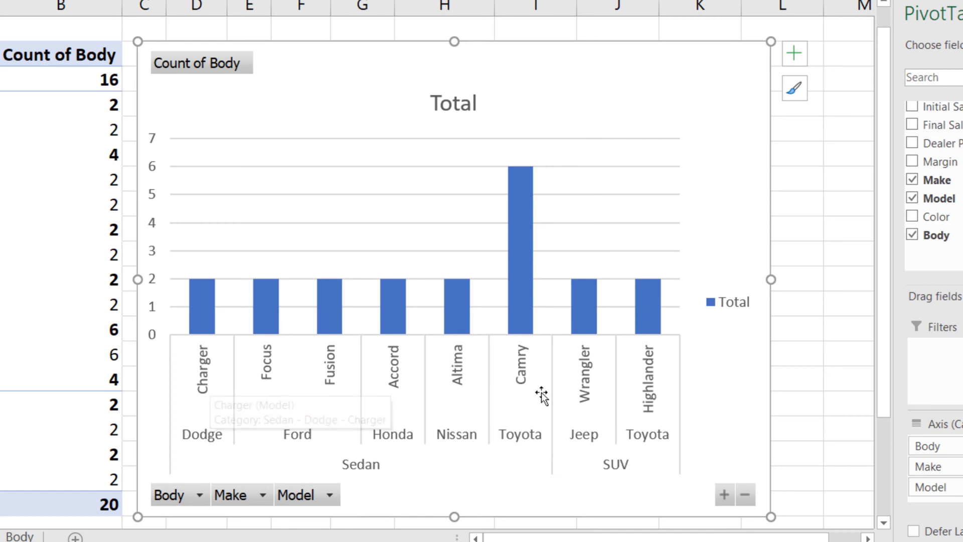
{"action": "mouse_move", "coordinate": [736, 156]}
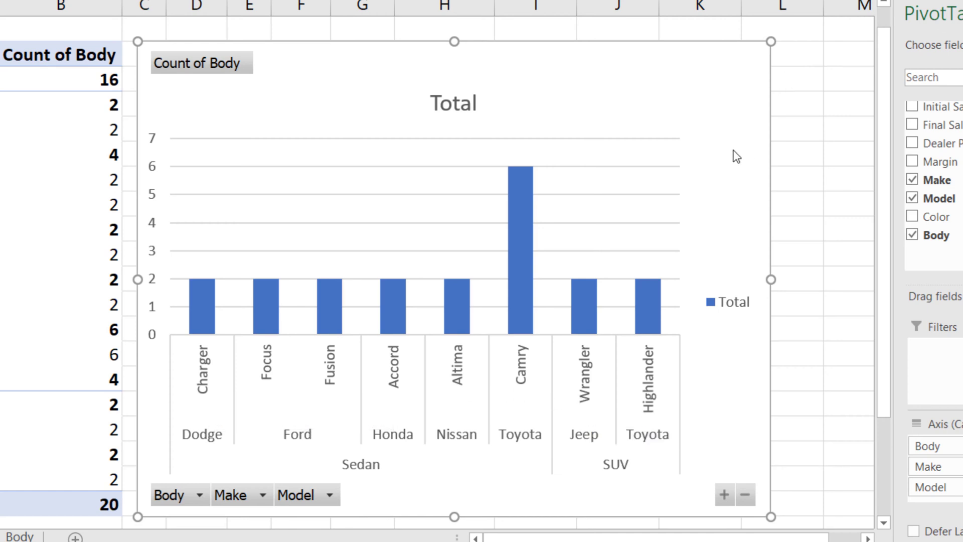
{"action": "mouse_move", "coordinate": [700, 152]}
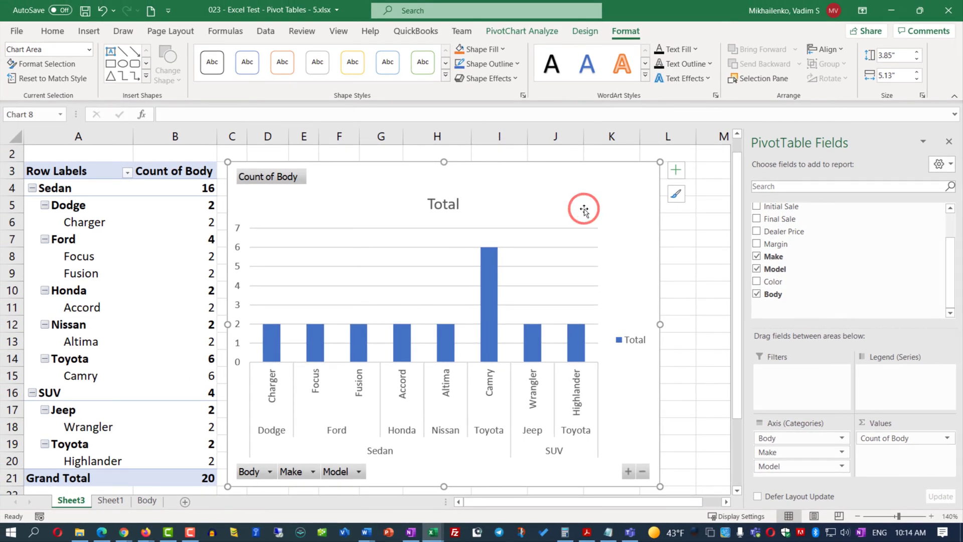
{"action": "mouse_move", "coordinate": [599, 207]}
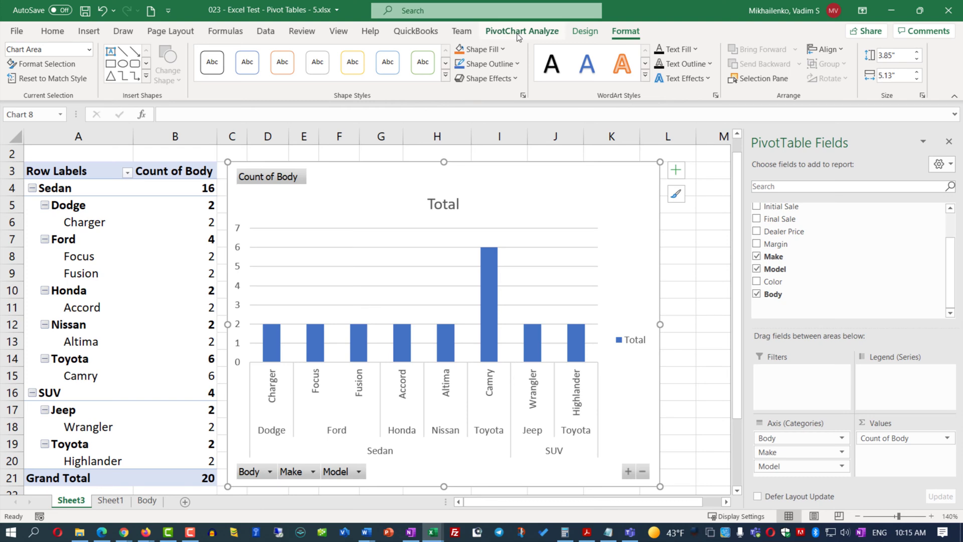
Insert a slicer on the Lead field for the PivotChart.
{"action": "left_click", "coordinate": [521, 31]}
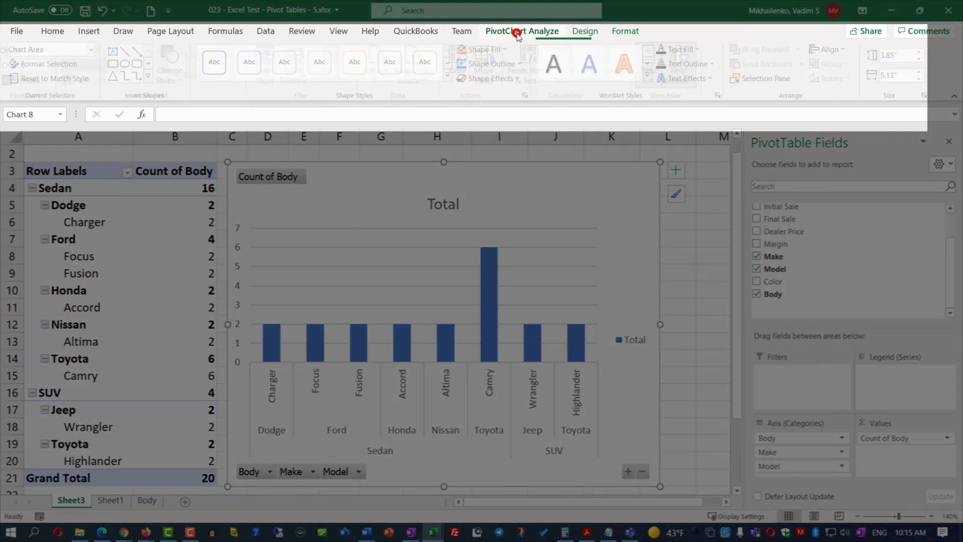
{"action": "left_click", "coordinate": [522, 30]}
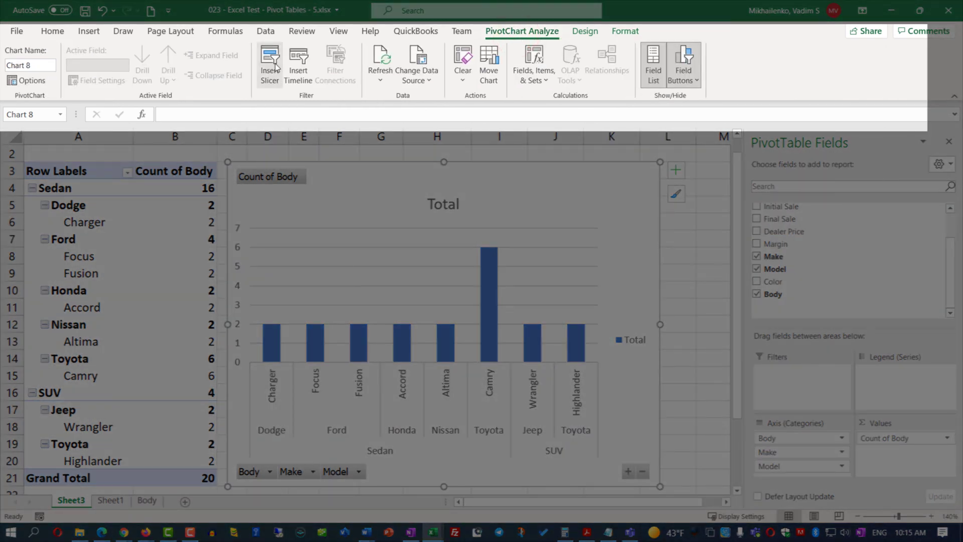
{"action": "left_click", "coordinate": [269, 61]}
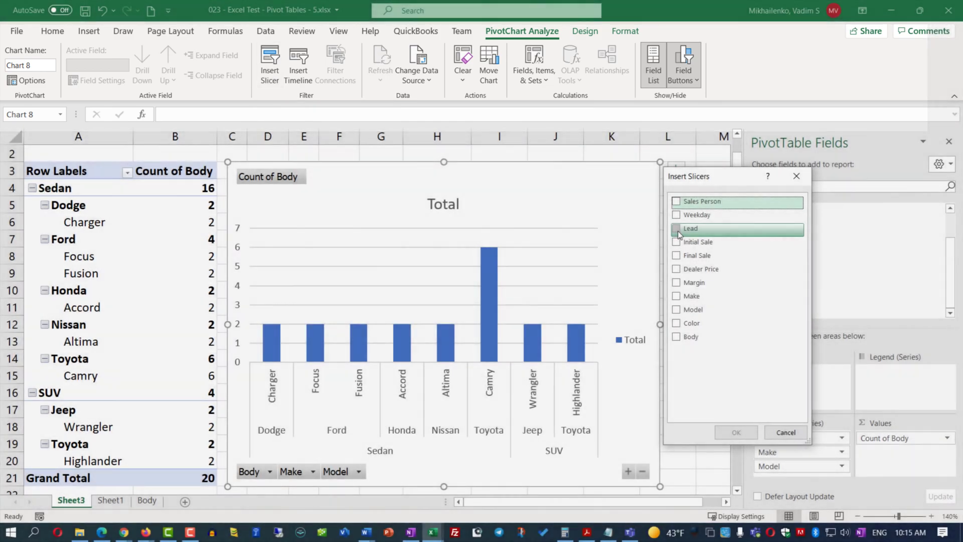
{"action": "left_click", "coordinate": [676, 228]}
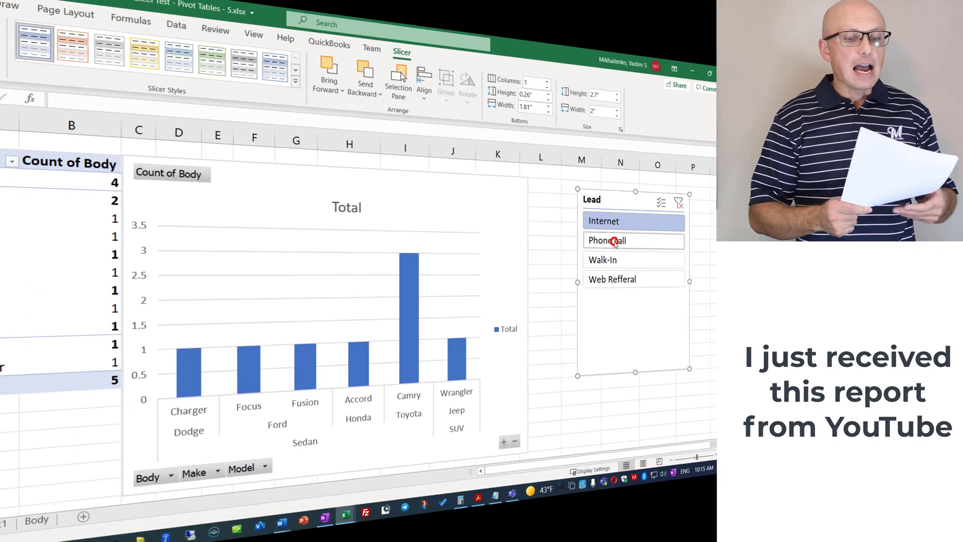
Filter through Phone call, Walk-In, Phone call, Internet, then Walk-In in the Lead slicer.
{"action": "left_click", "coordinate": [611, 279]}
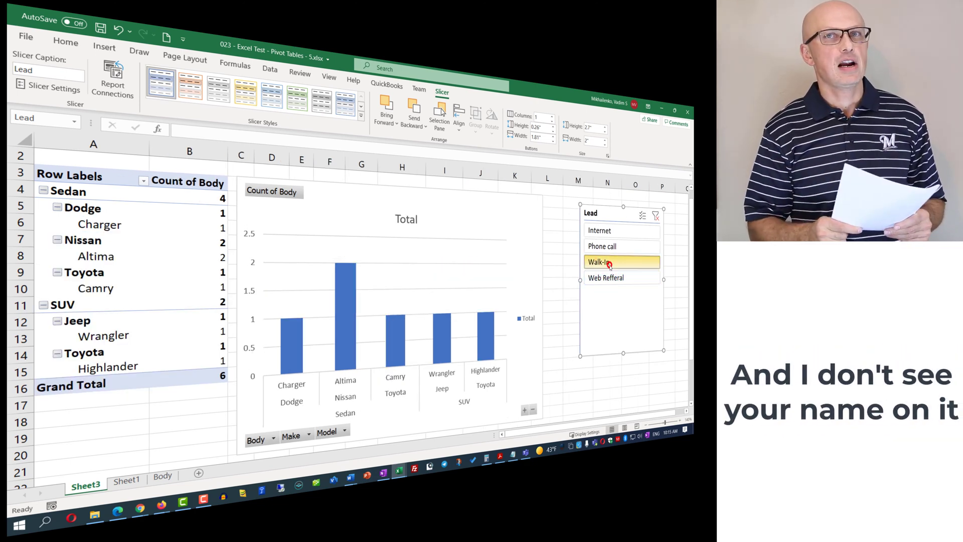
{"action": "left_click", "coordinate": [609, 246]}
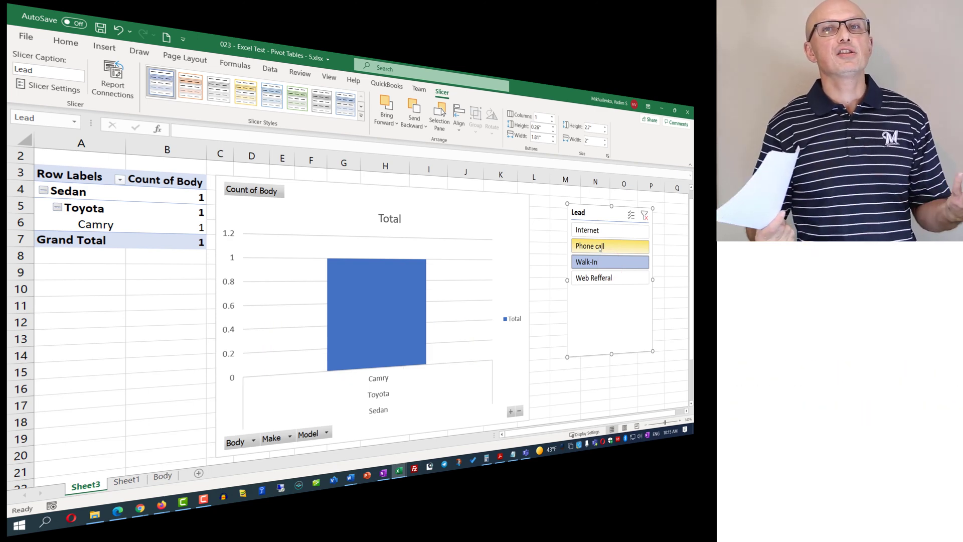
{"action": "left_click", "coordinate": [609, 230]}
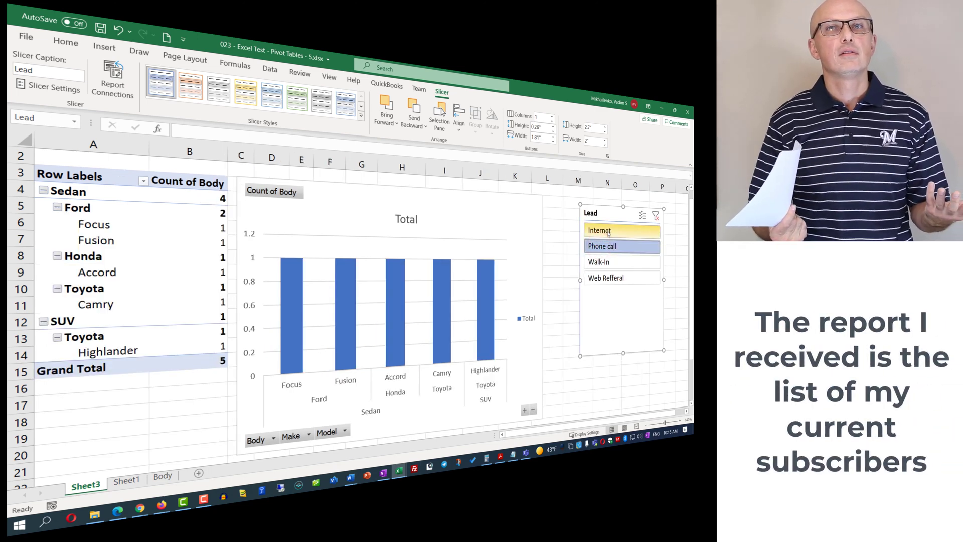
{"action": "left_click", "coordinate": [599, 230]}
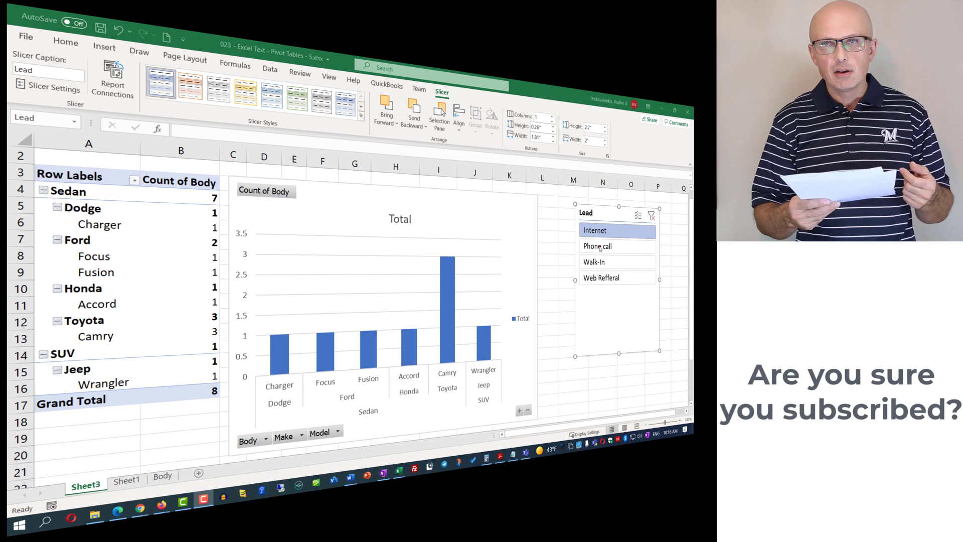
{"action": "left_click", "coordinate": [609, 261]}
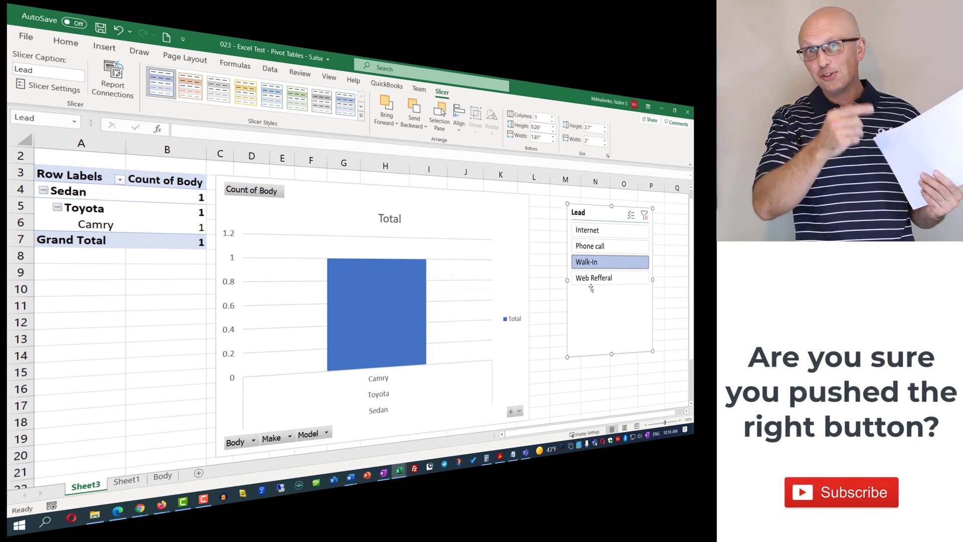
{"action": "left_click", "coordinate": [593, 277]}
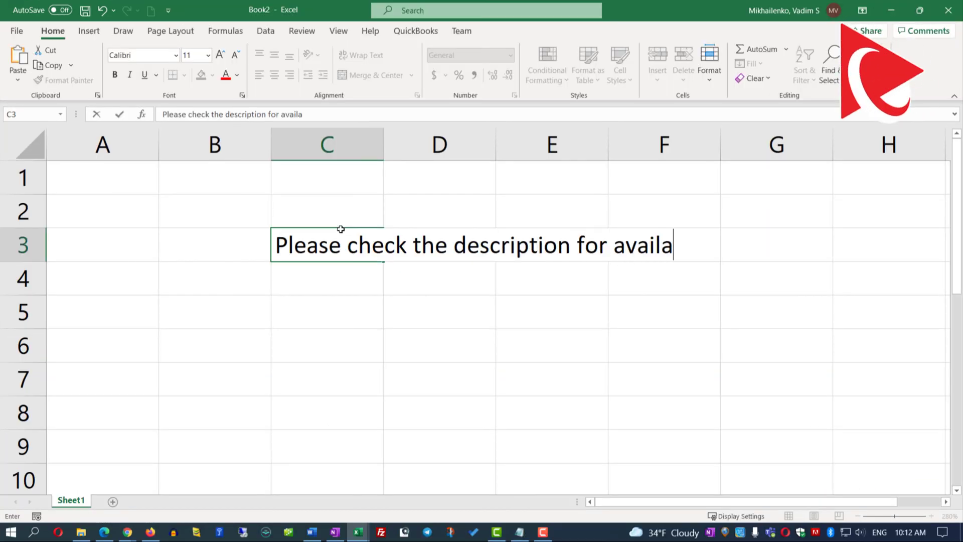
Type outro lines on downloads, questions or suggestions, and 'Like, Subscribe and Share'.
{"action": "type", "text": "ble downloads"}
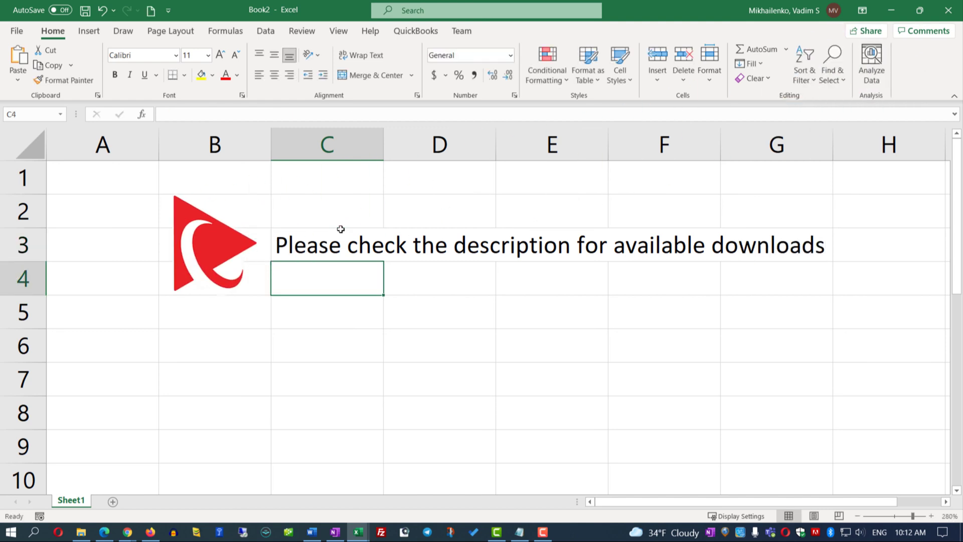
{"action": "type", "text": "If you have q"}
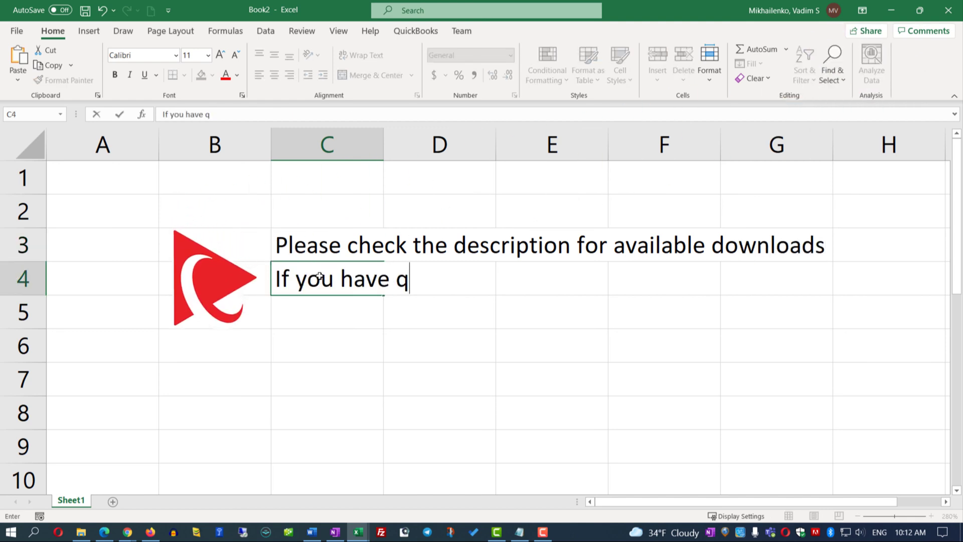
{"action": "type", "text": "uestions or suggestions please leave in comments"}
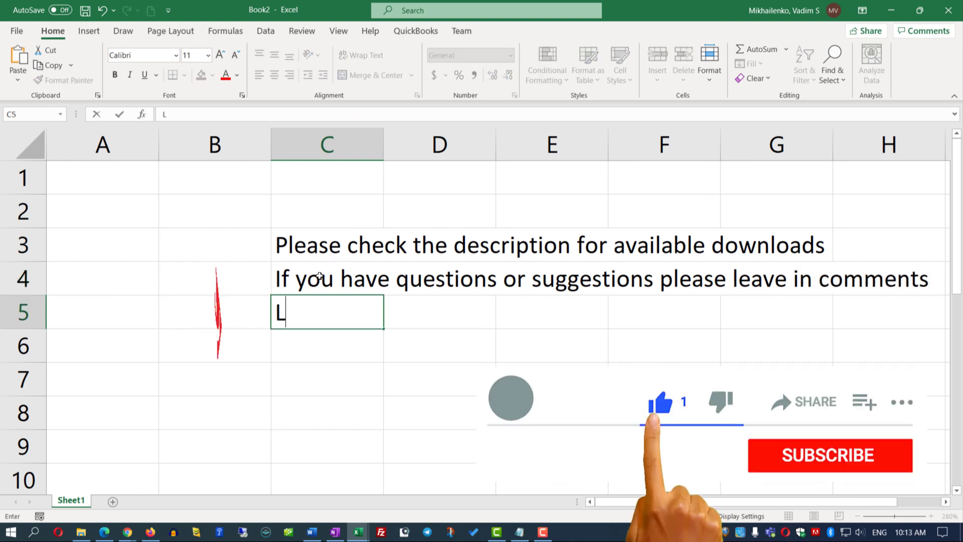
{"action": "type", "text": "ike, Subsc"}
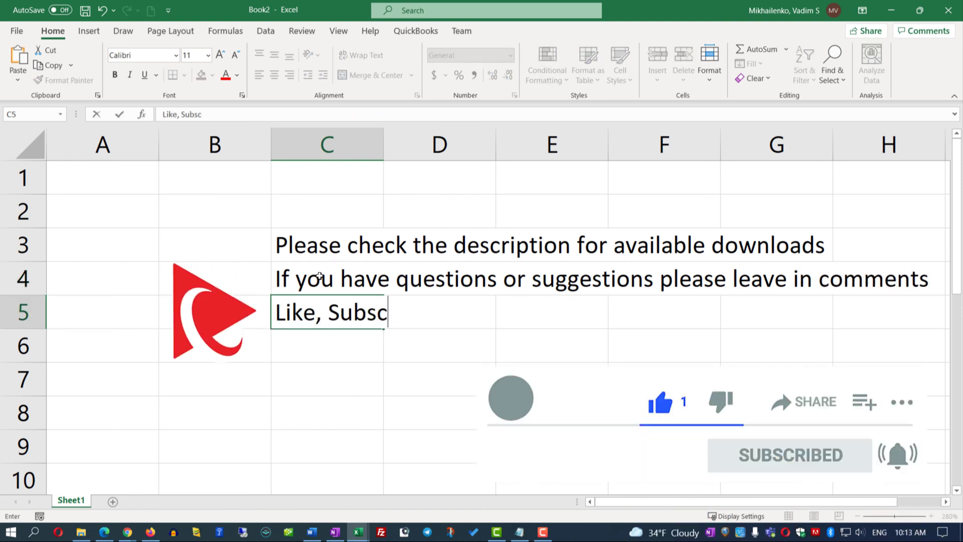
{"action": "type", "text": "ribe and Share"}
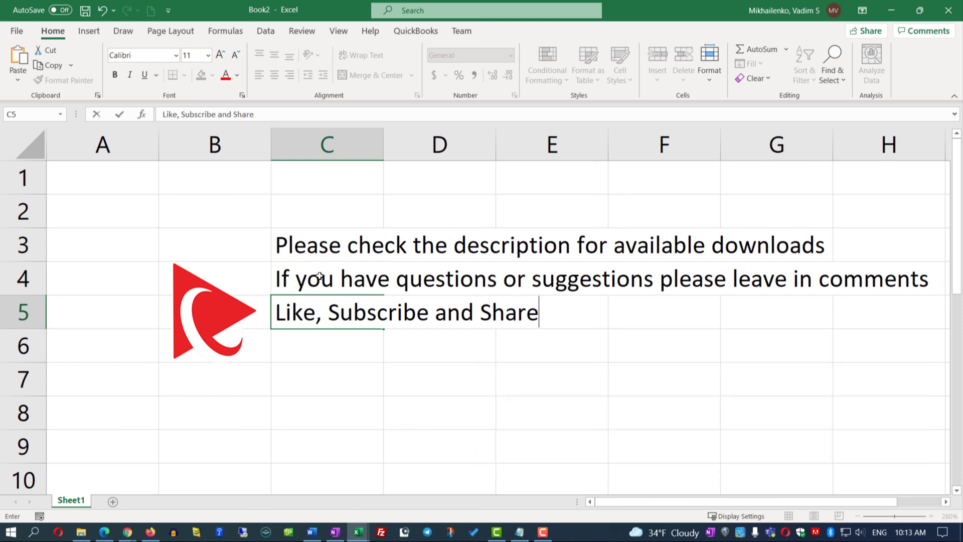